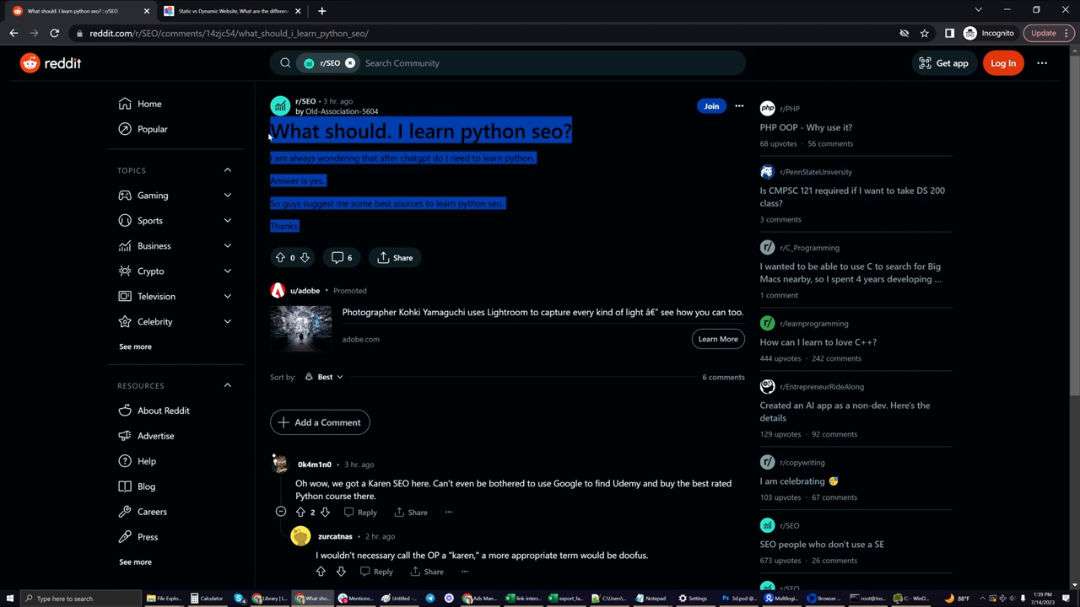
Switch from the Reddit Python-for-SEO thread to the Teleport static vs dynamic websites article.
{"action": "left_click", "coordinate": [232, 10]}
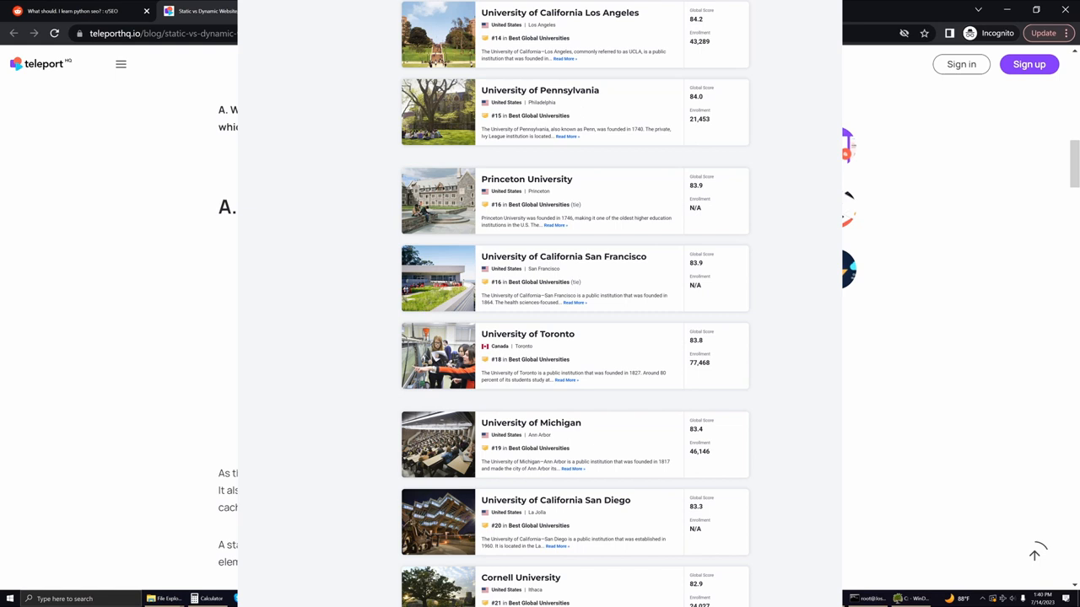
{"action": "left_click", "coordinate": [227, 10]}
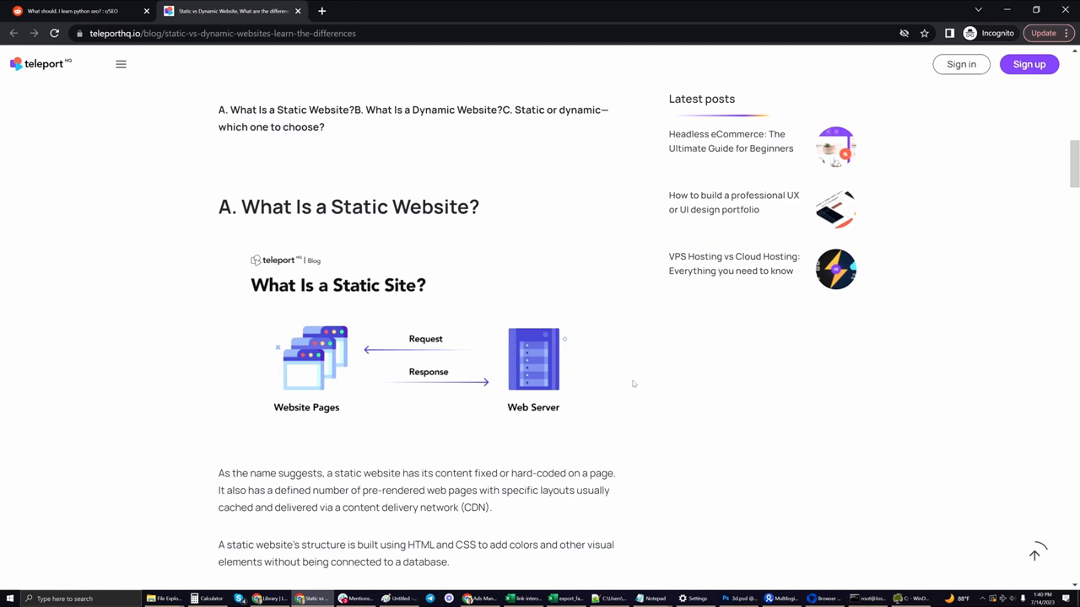
{"action": "mouse_move", "coordinate": [634, 381]}
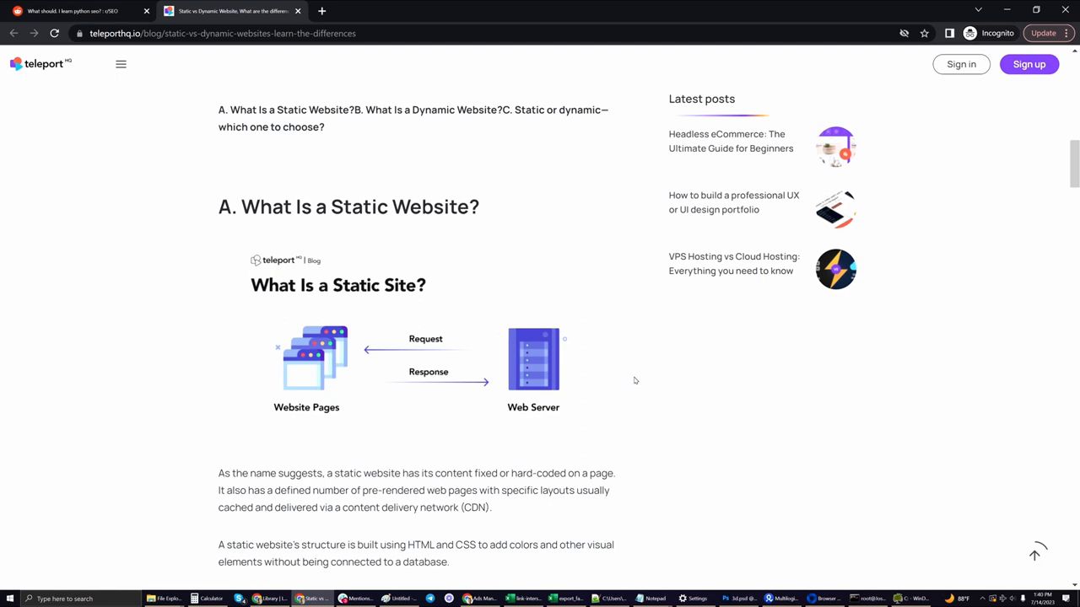
{"action": "mouse_move", "coordinate": [202, 359]}
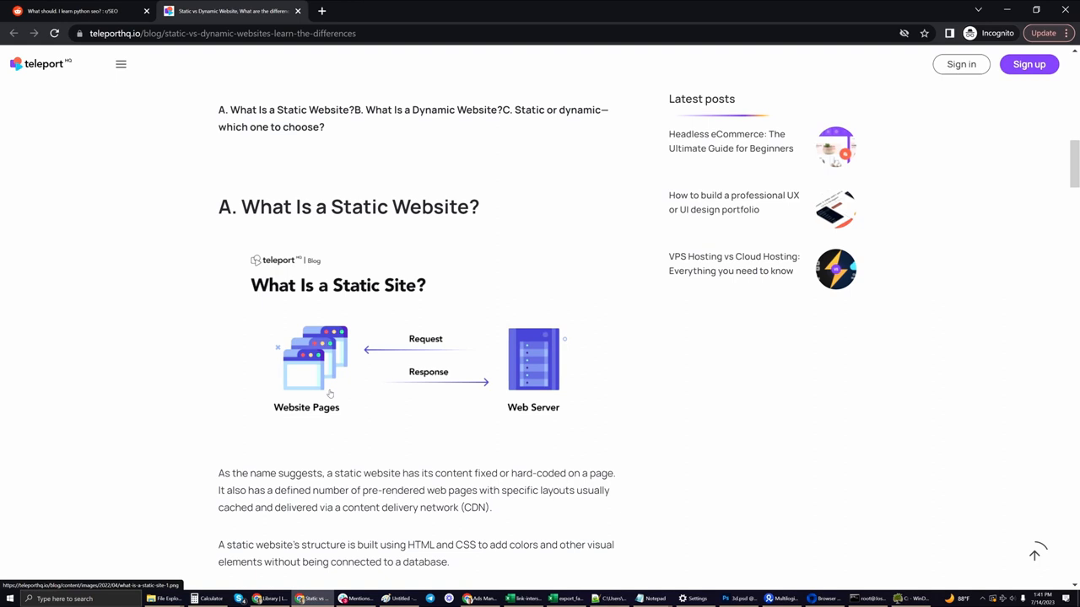
{"action": "mouse_move", "coordinate": [324, 349]}
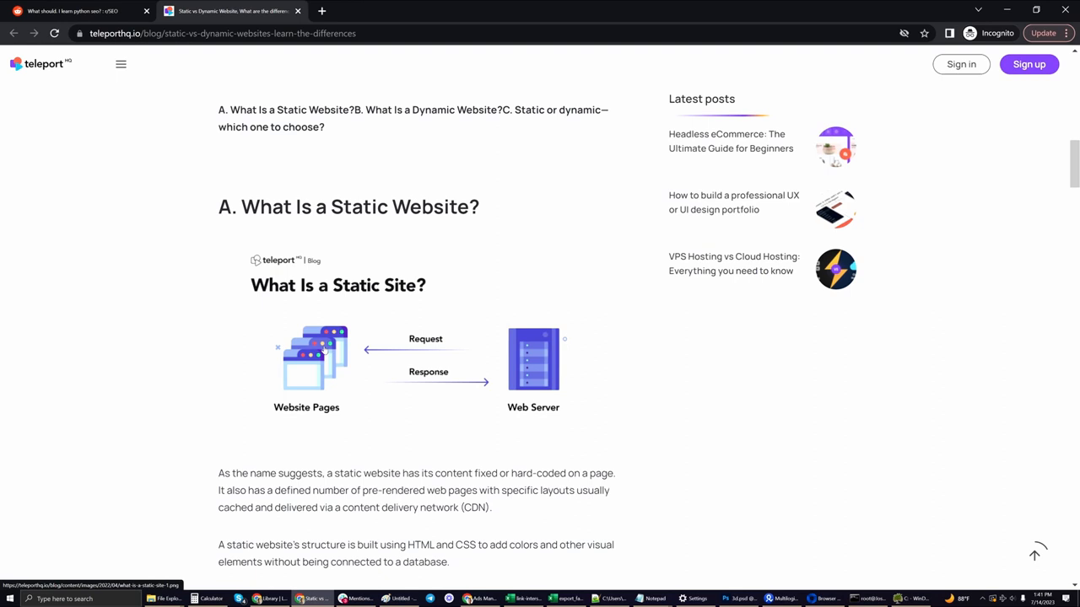
{"action": "mouse_move", "coordinate": [363, 358]}
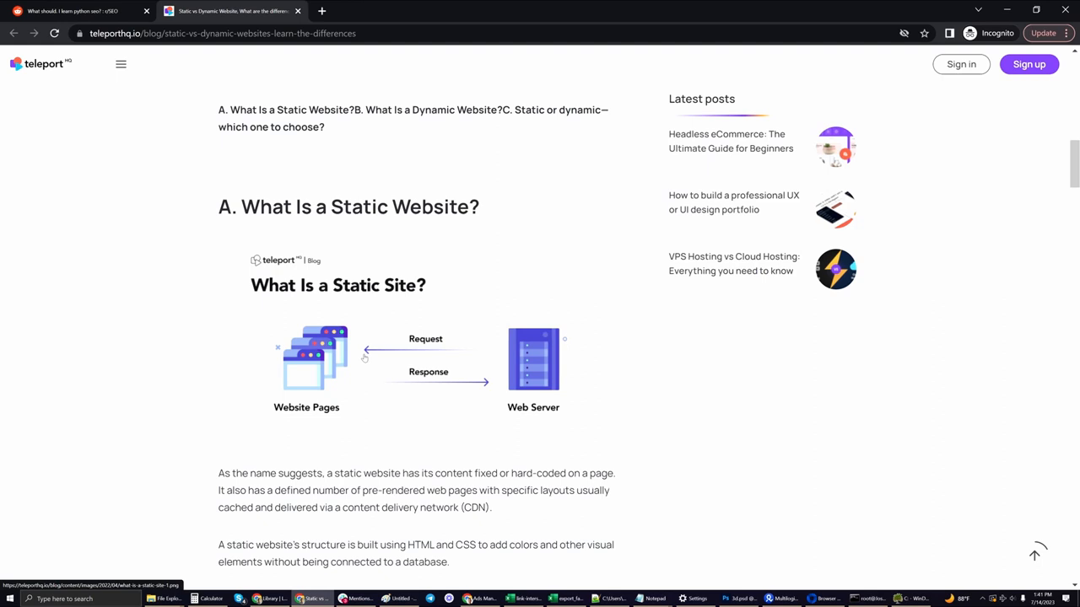
{"action": "mouse_move", "coordinate": [533, 354]}
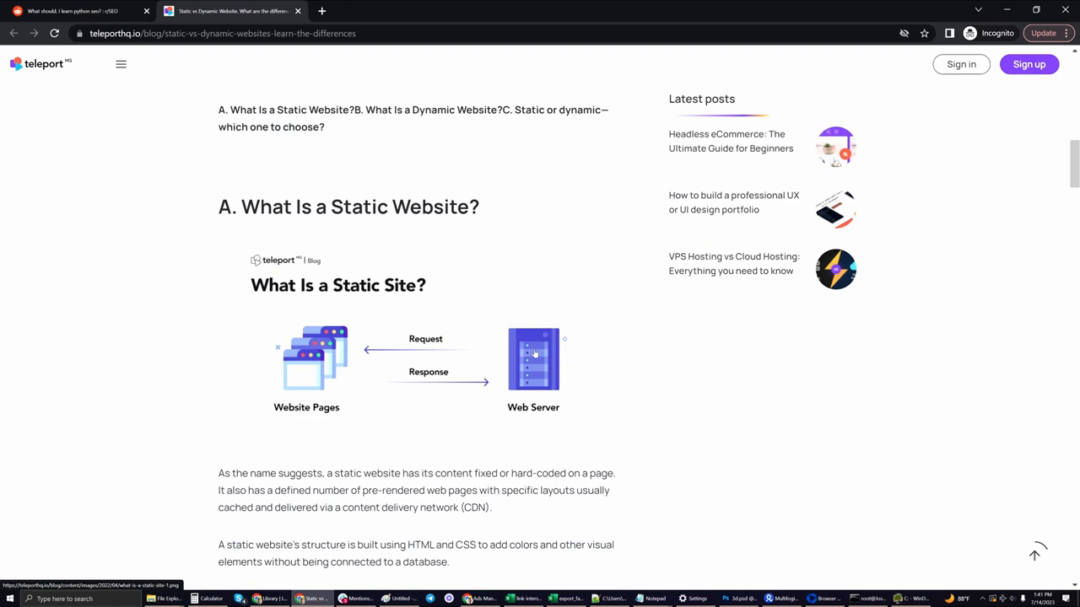
{"action": "mouse_move", "coordinate": [486, 390]}
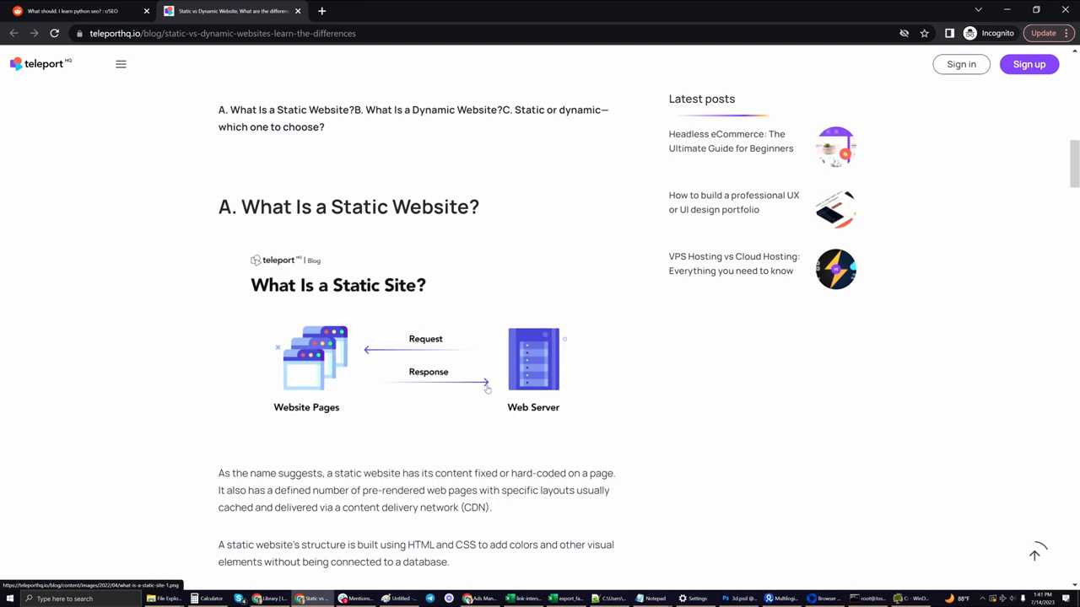
{"action": "mouse_move", "coordinate": [419, 357]}
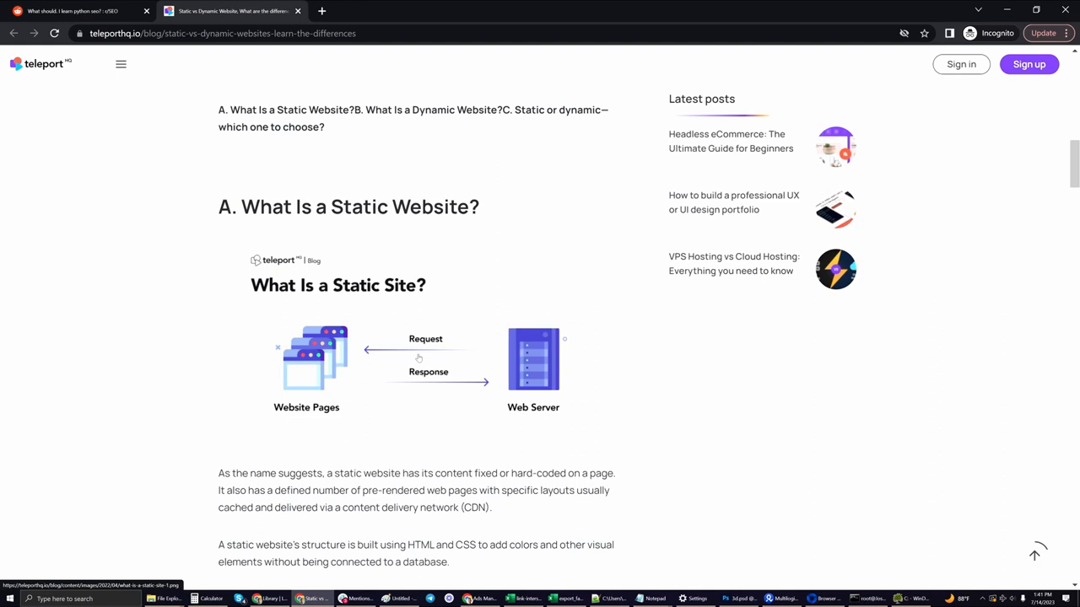
Scroll to the static website advantages: easy to duplicate, design flexible, cost-effective, more secure.
{"action": "scroll", "scroll_direction": "down", "scroll_amount": 3}
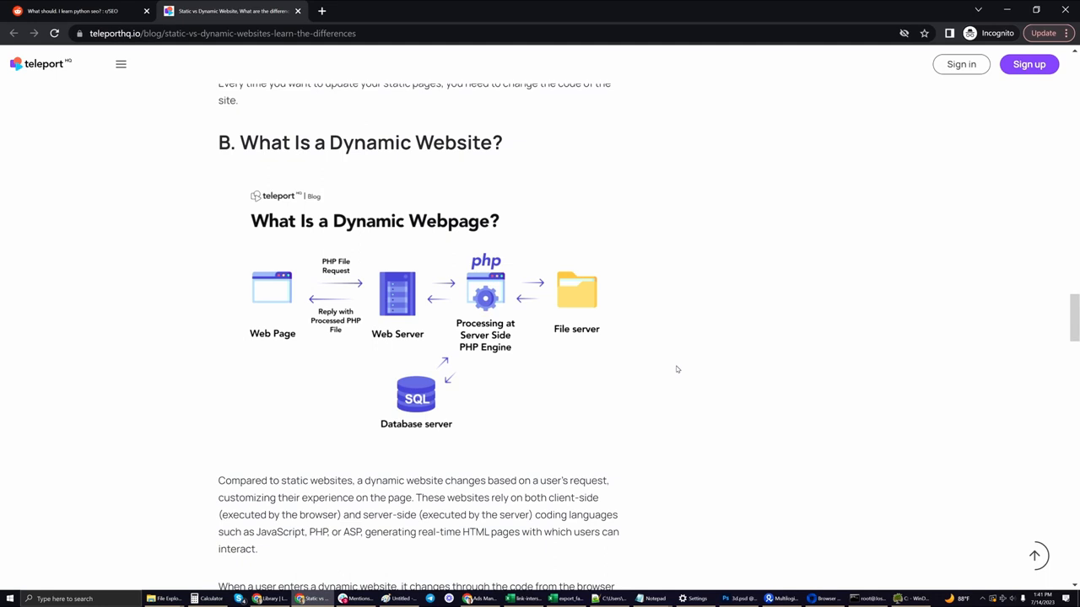
{"action": "scroll", "scroll_direction": "up", "scroll_amount": 3}
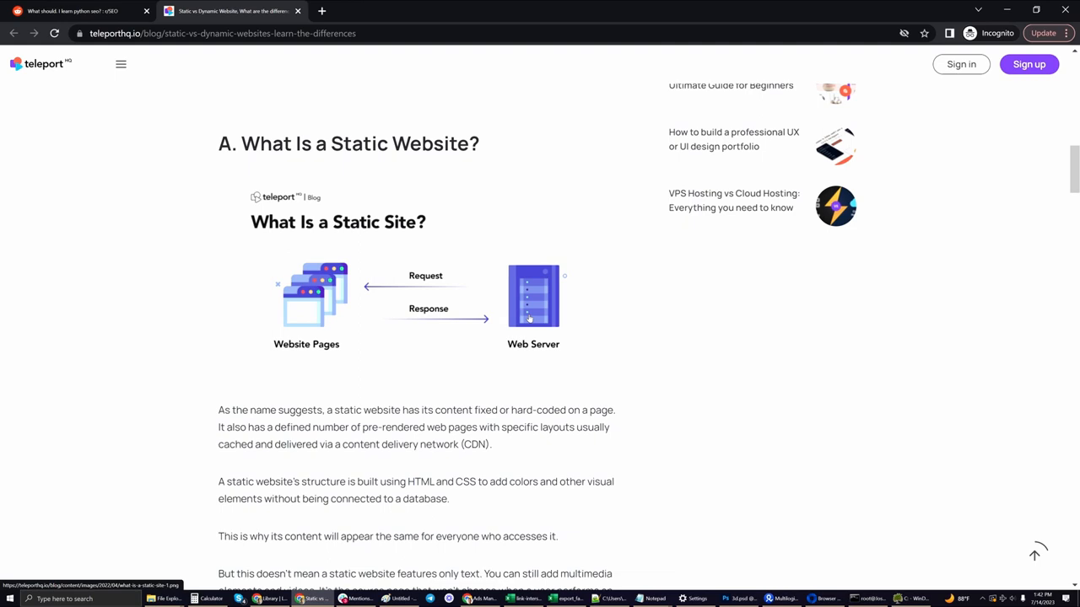
{"action": "mouse_move", "coordinate": [540, 341]}
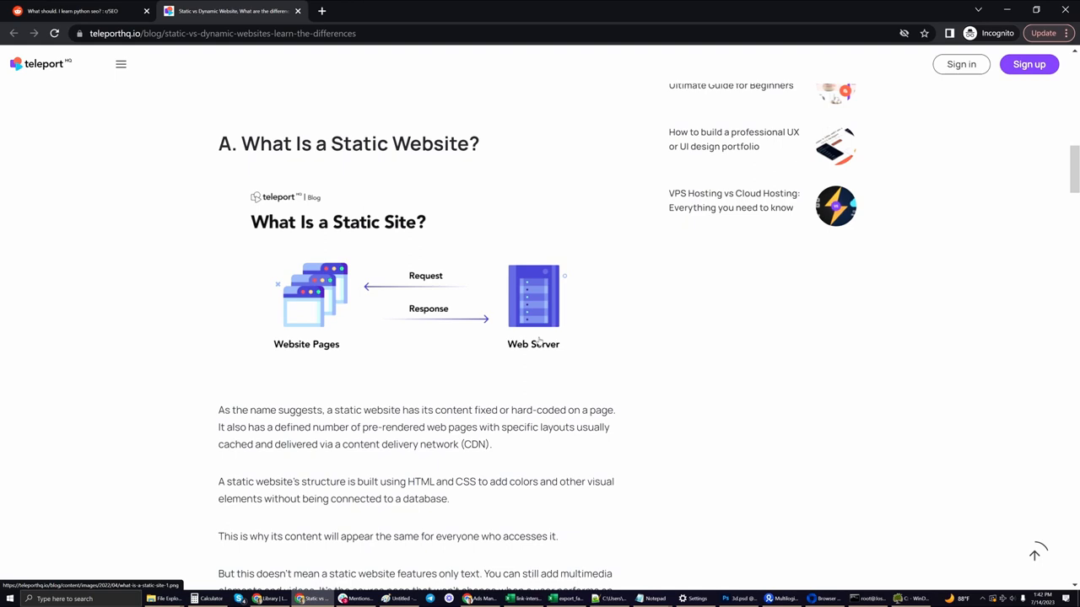
{"action": "scroll", "scroll_direction": "down", "scroll_amount": 3}
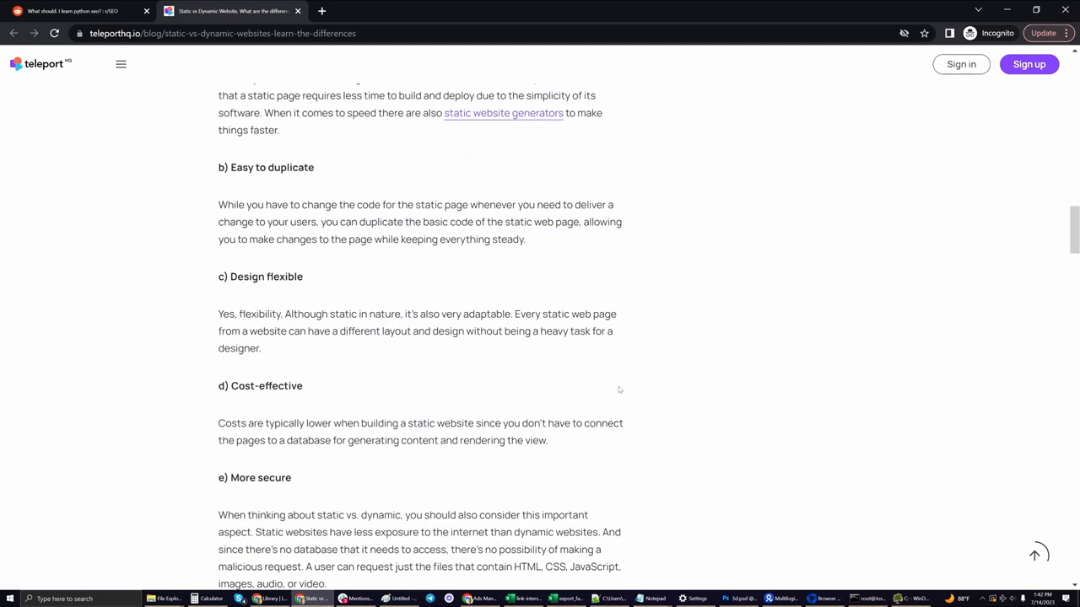
Scroll to the dynamic webpage diagram with PHP, web, file and database servers.
{"action": "scroll", "scroll_direction": "down", "scroll_amount": 3}
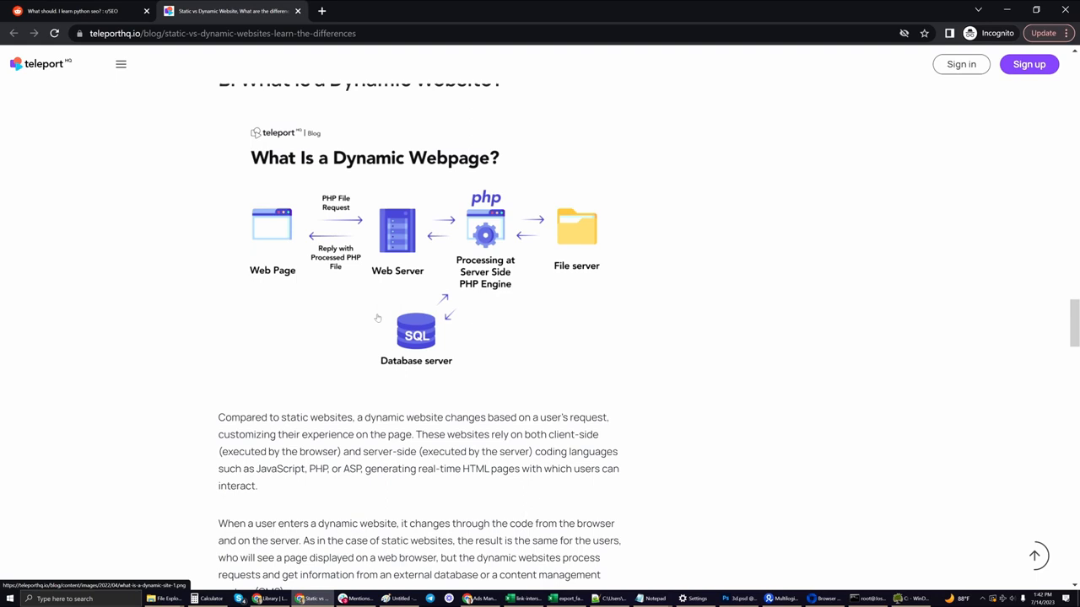
{"action": "mouse_move", "coordinate": [456, 253]}
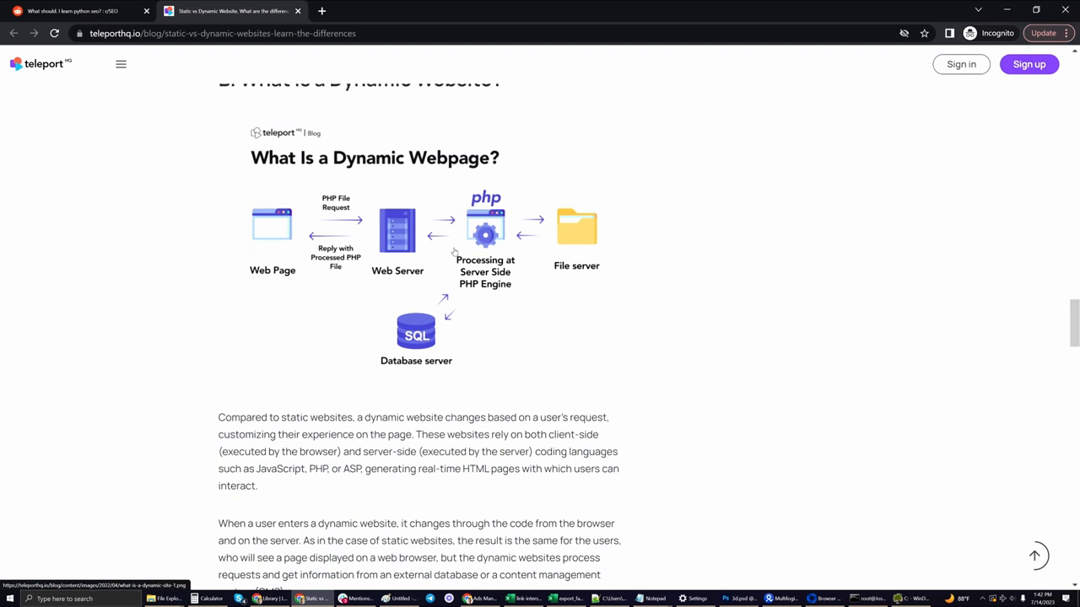
{"action": "mouse_move", "coordinate": [196, 268]}
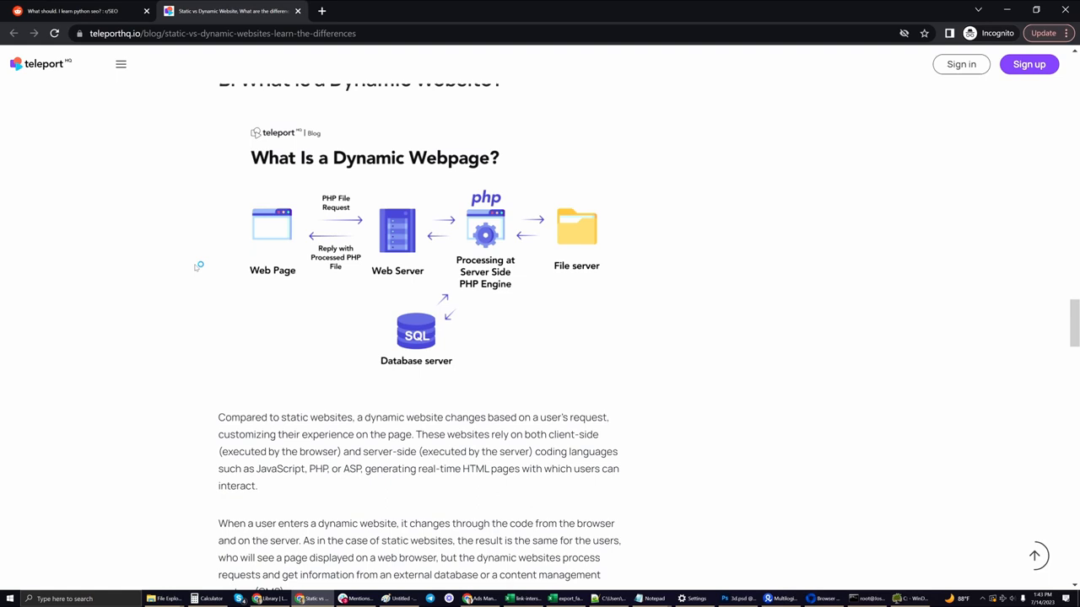
{"action": "mouse_move", "coordinate": [199, 266]}
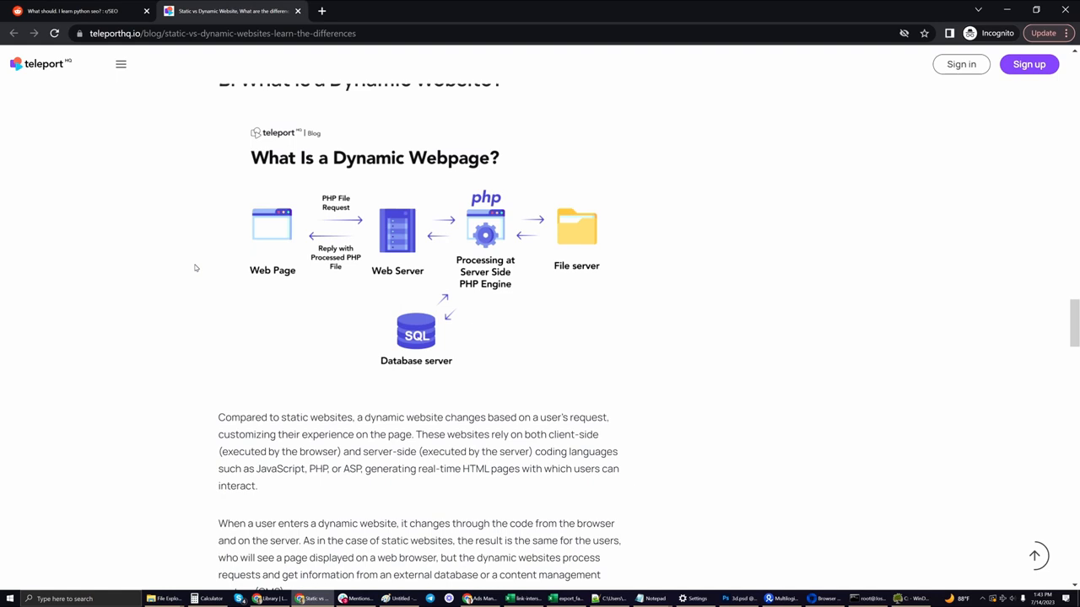
{"action": "mouse_move", "coordinate": [195, 294]}
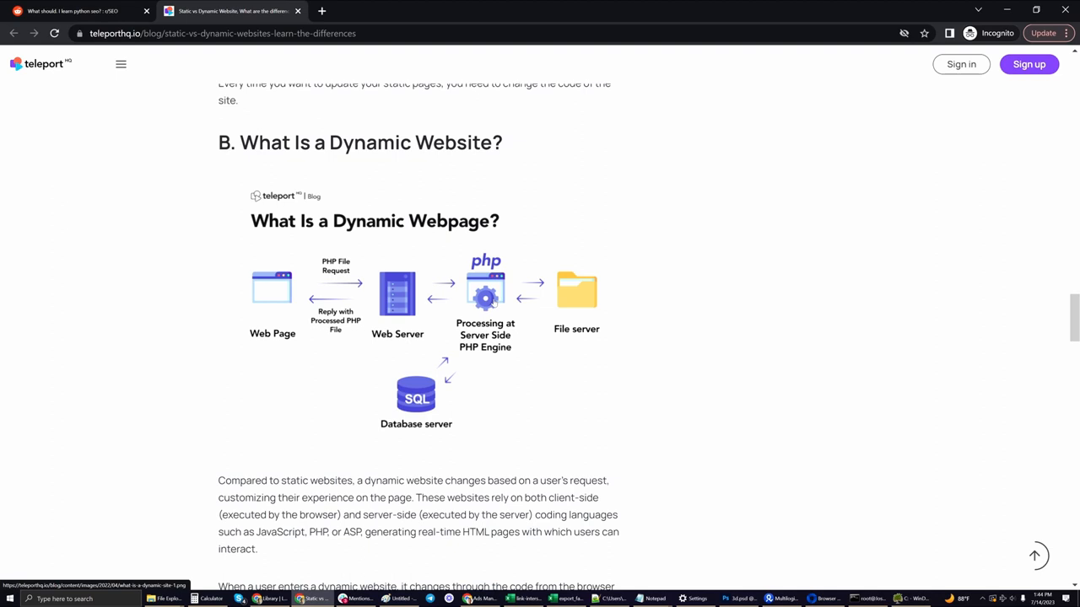
{"action": "mouse_move", "coordinate": [276, 315]}
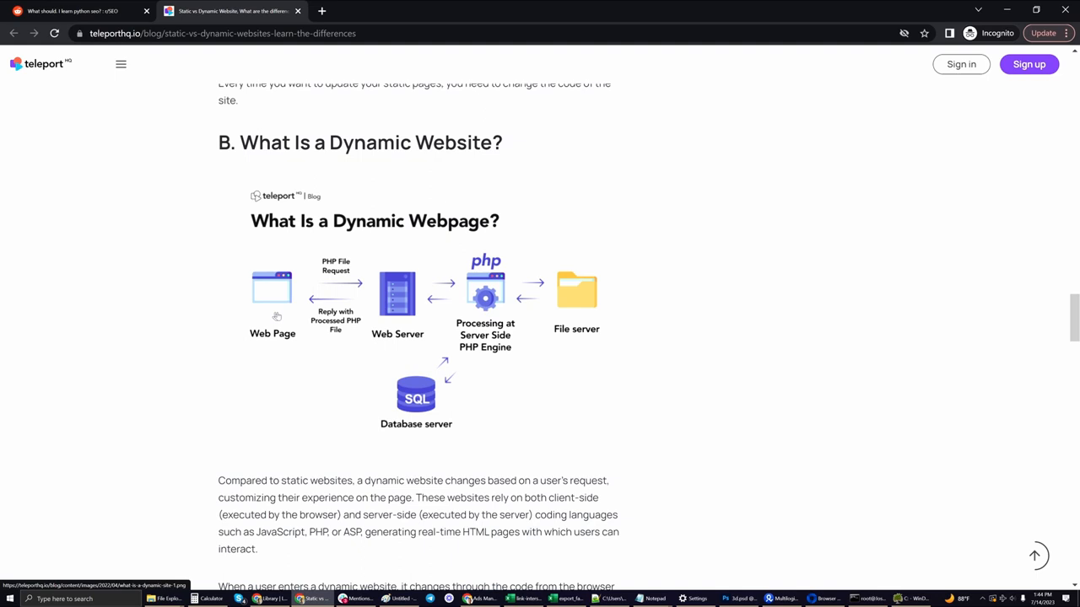
{"action": "mouse_move", "coordinate": [401, 396]}
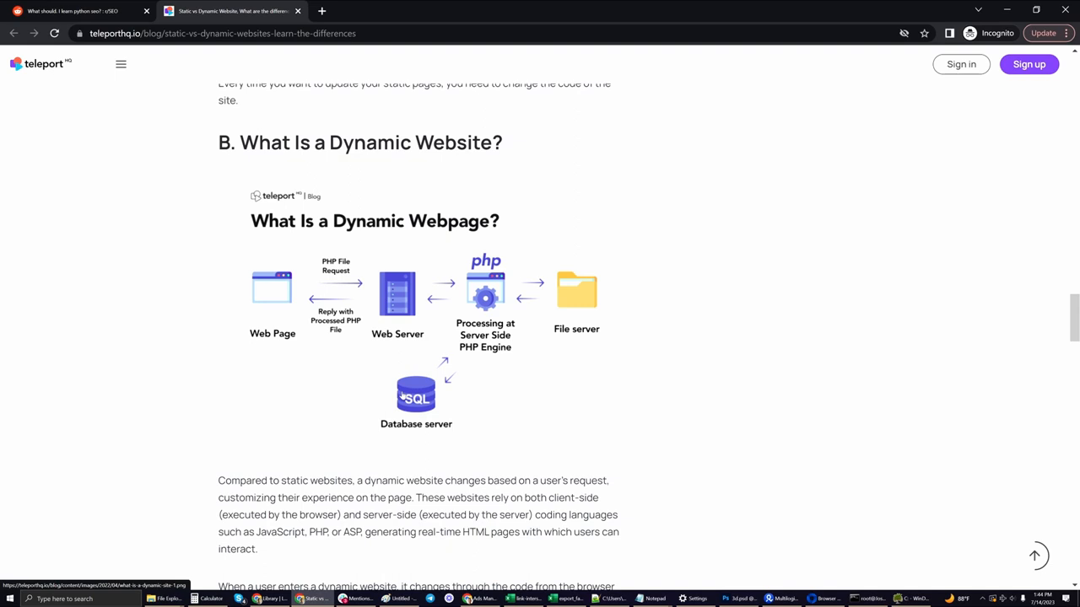
{"action": "mouse_move", "coordinate": [404, 396]}
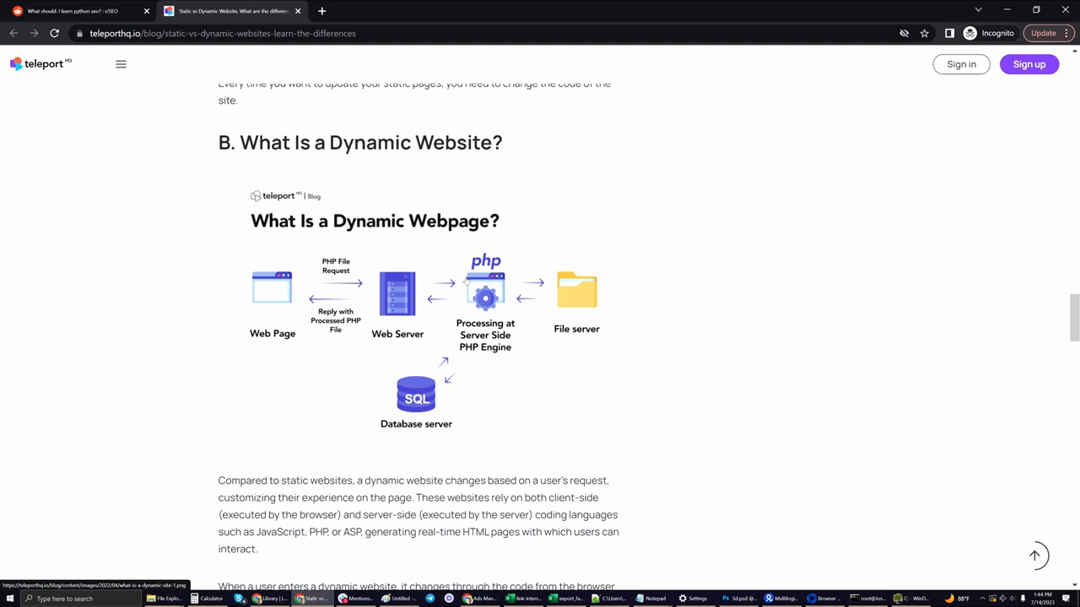
{"action": "mouse_move", "coordinate": [396, 307]}
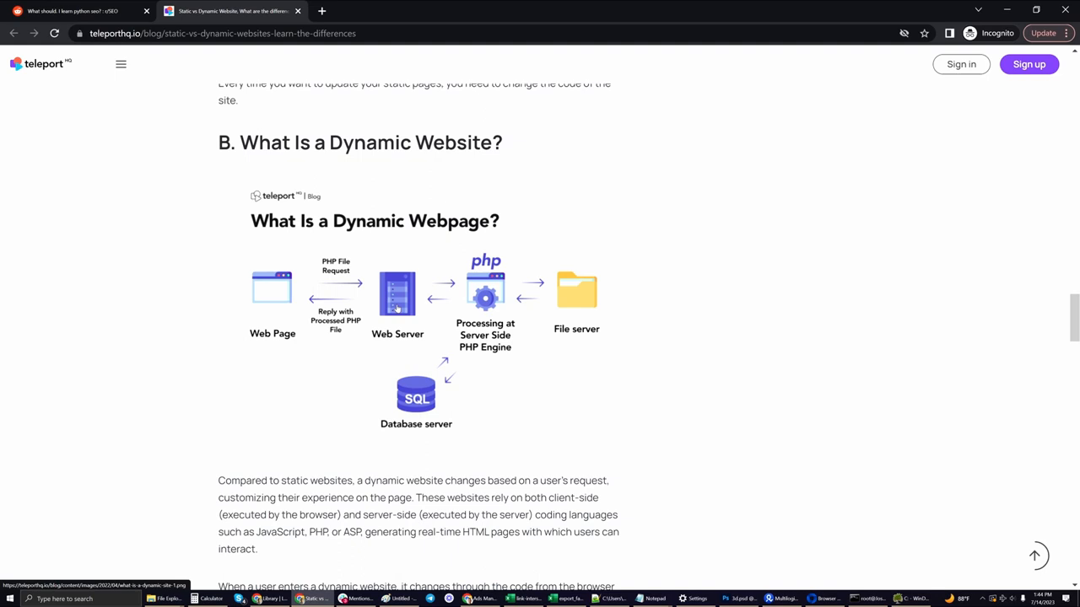
{"action": "mouse_move", "coordinate": [338, 341]}
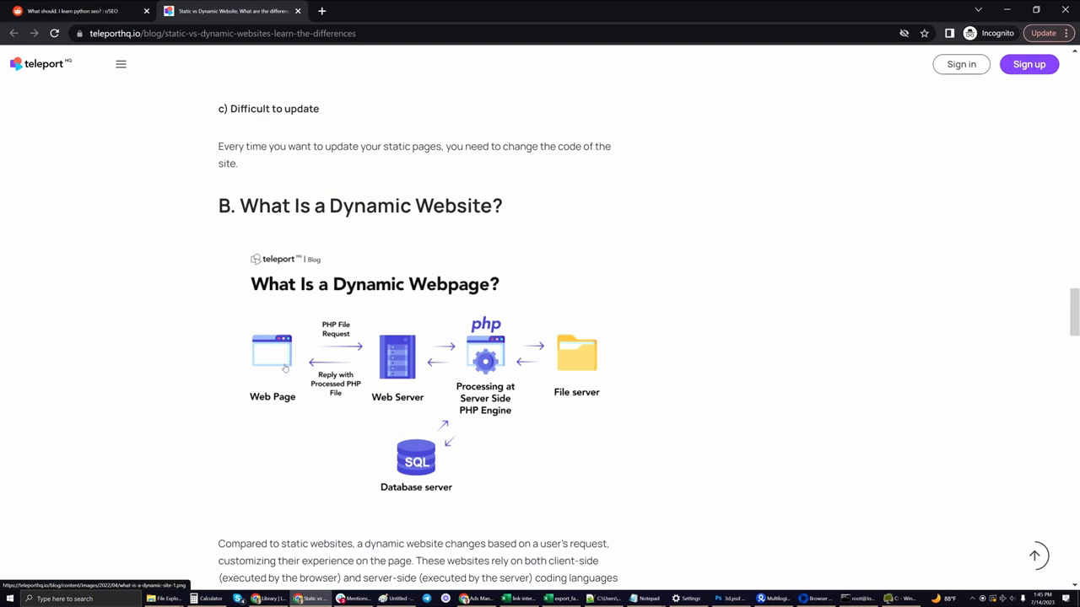
{"action": "mouse_move", "coordinate": [459, 361]}
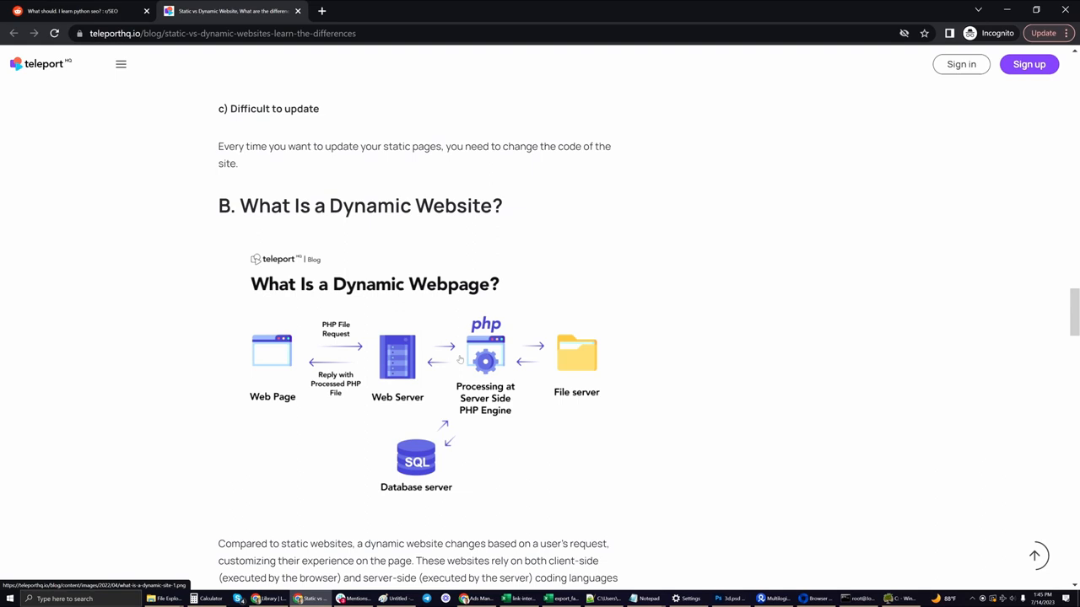
{"action": "mouse_move", "coordinate": [327, 348]}
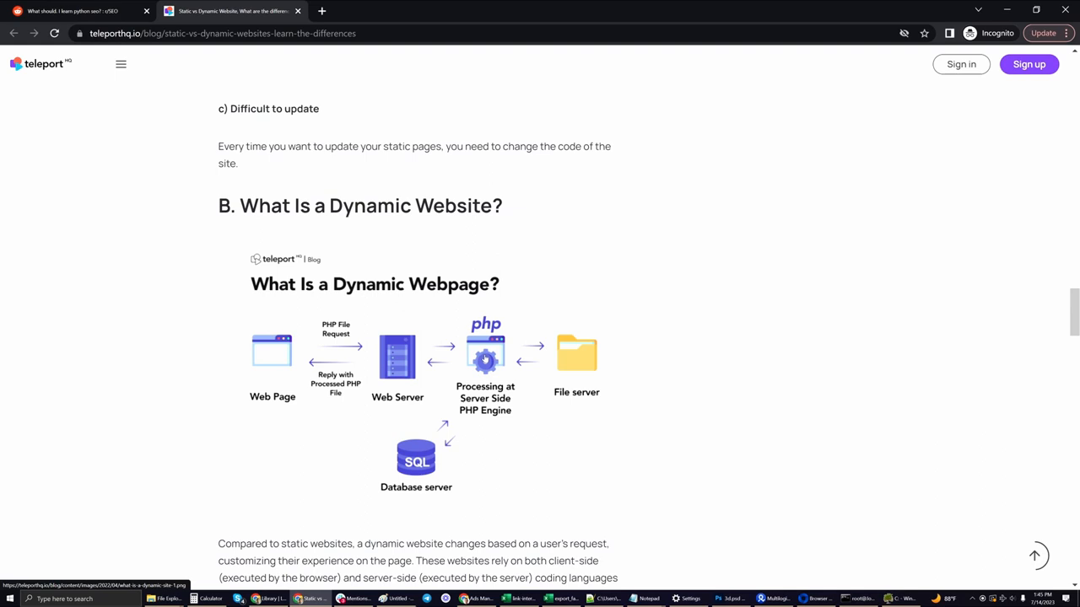
{"action": "left_click", "coordinate": [70, 10]}
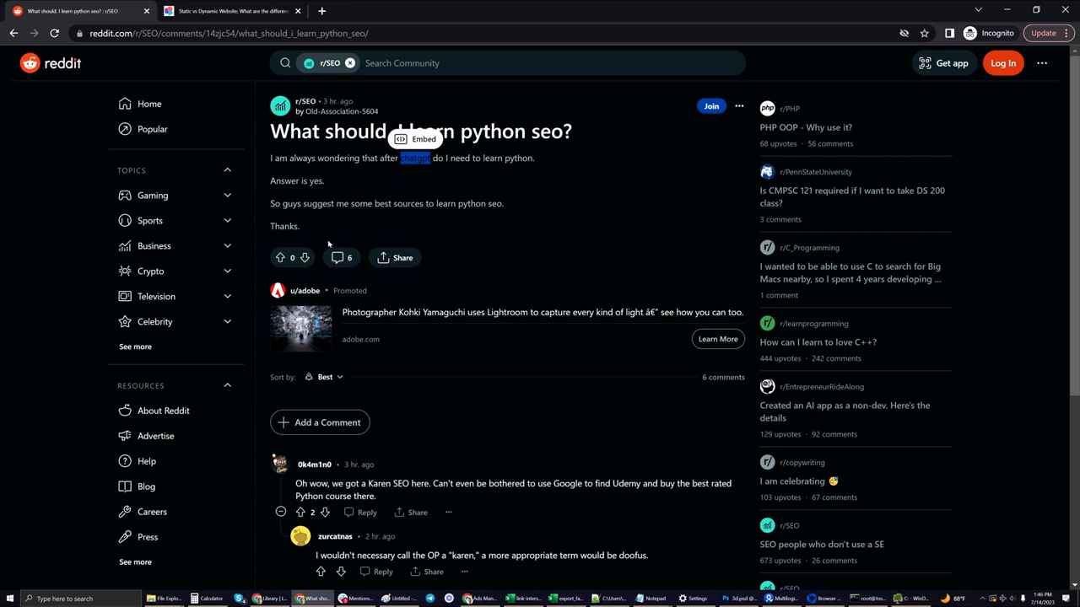
{"action": "left_click", "coordinate": [233, 10]}
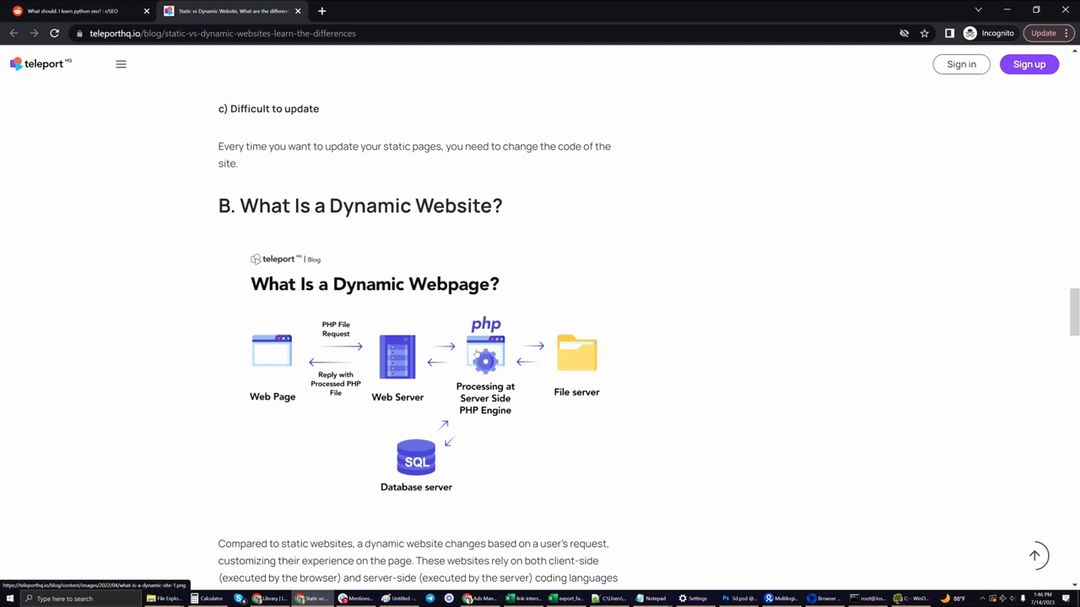
{"action": "mouse_move", "coordinate": [520, 346]}
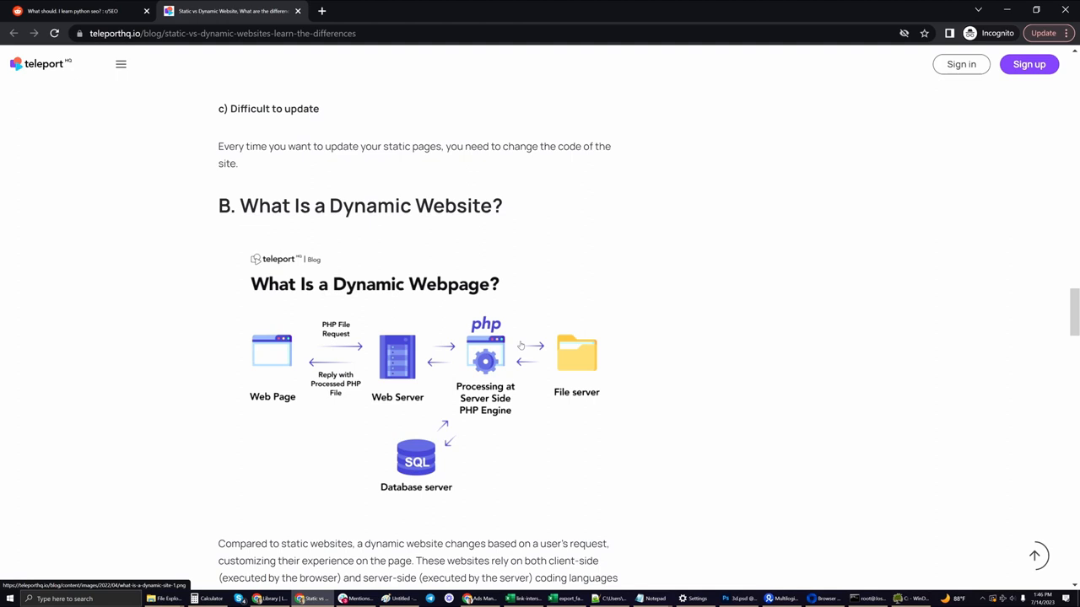
{"action": "mouse_move", "coordinate": [466, 375]}
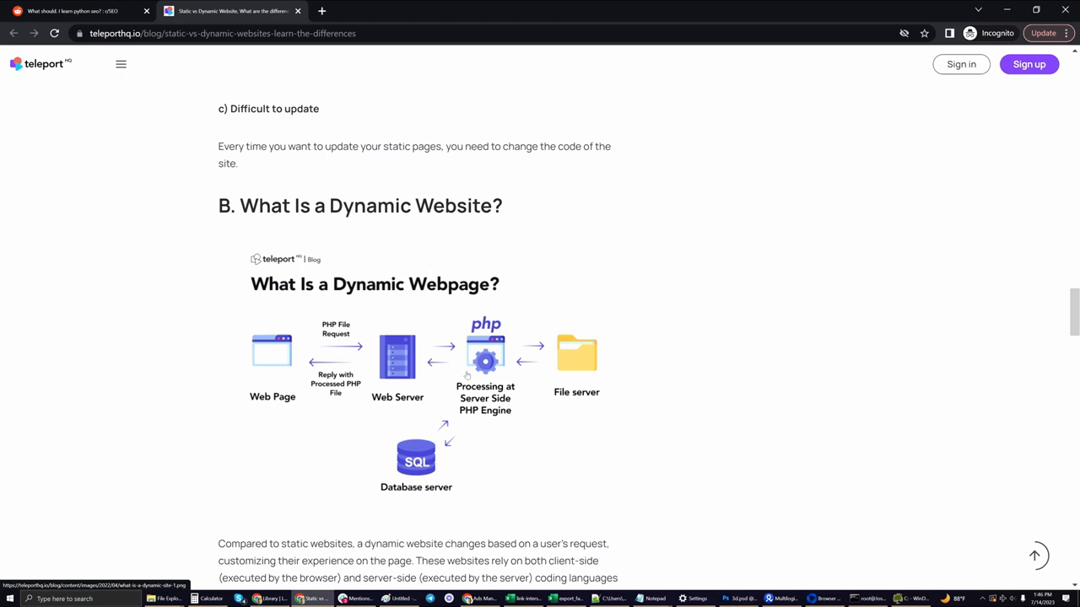
{"action": "mouse_move", "coordinate": [509, 355]}
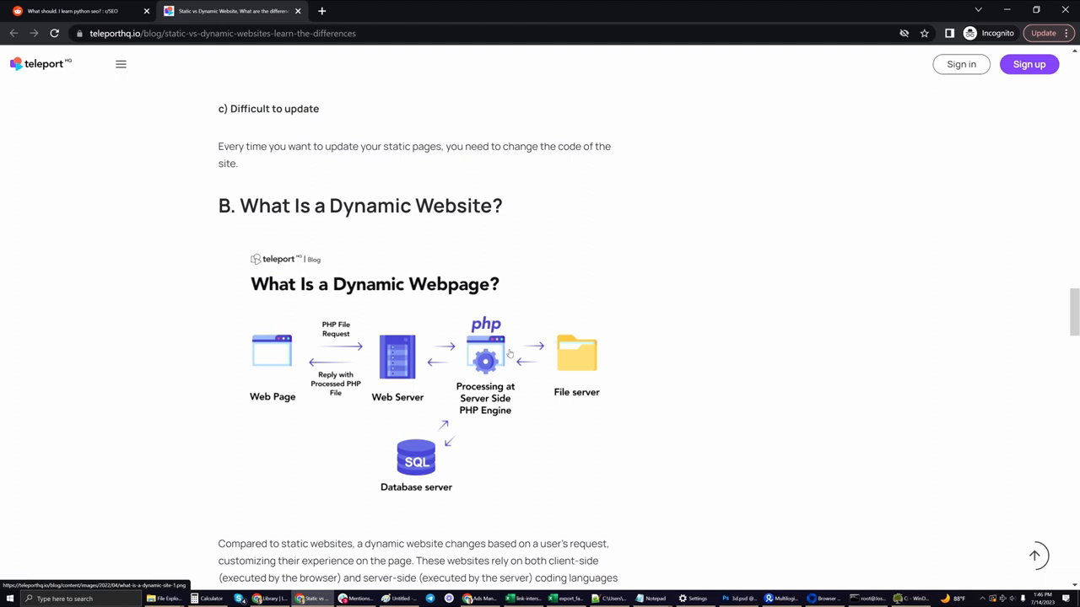
{"action": "mouse_move", "coordinate": [499, 362]}
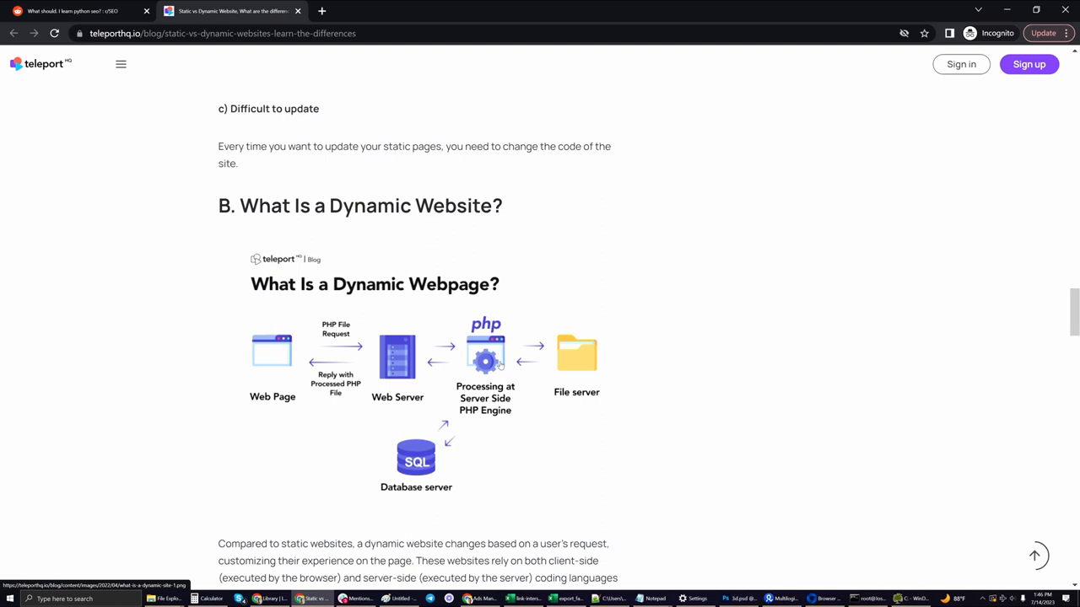
{"action": "mouse_move", "coordinate": [500, 366]}
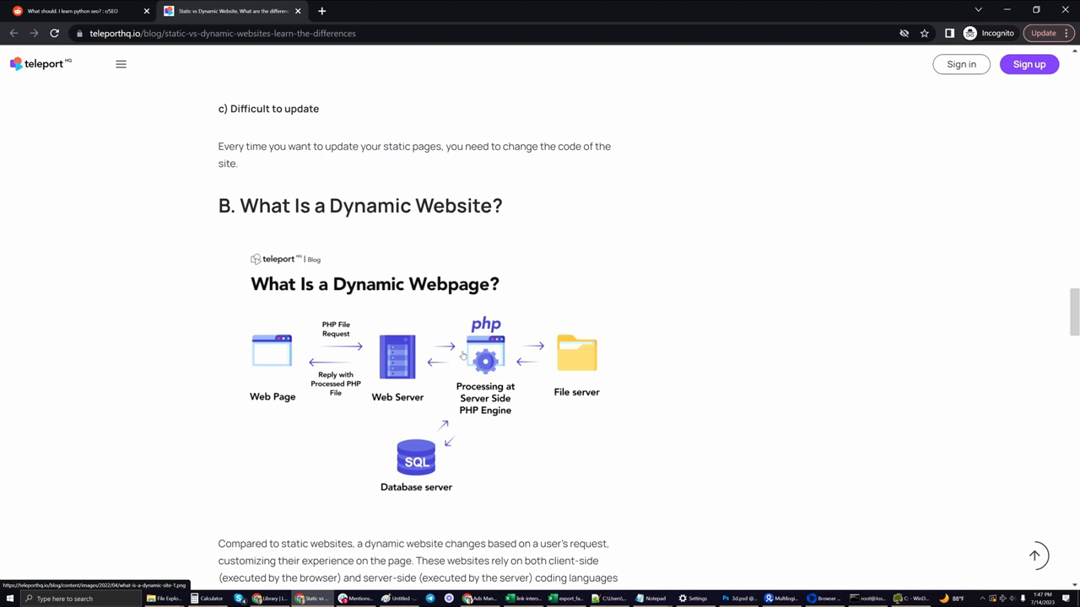
{"action": "mouse_move", "coordinate": [509, 329]}
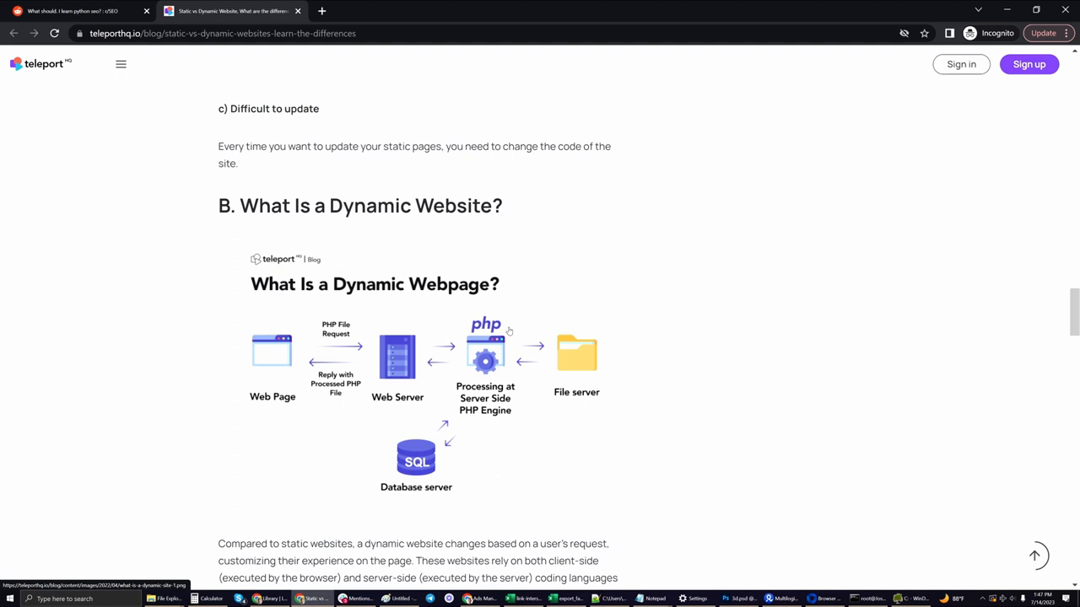
{"action": "mouse_move", "coordinate": [507, 347]}
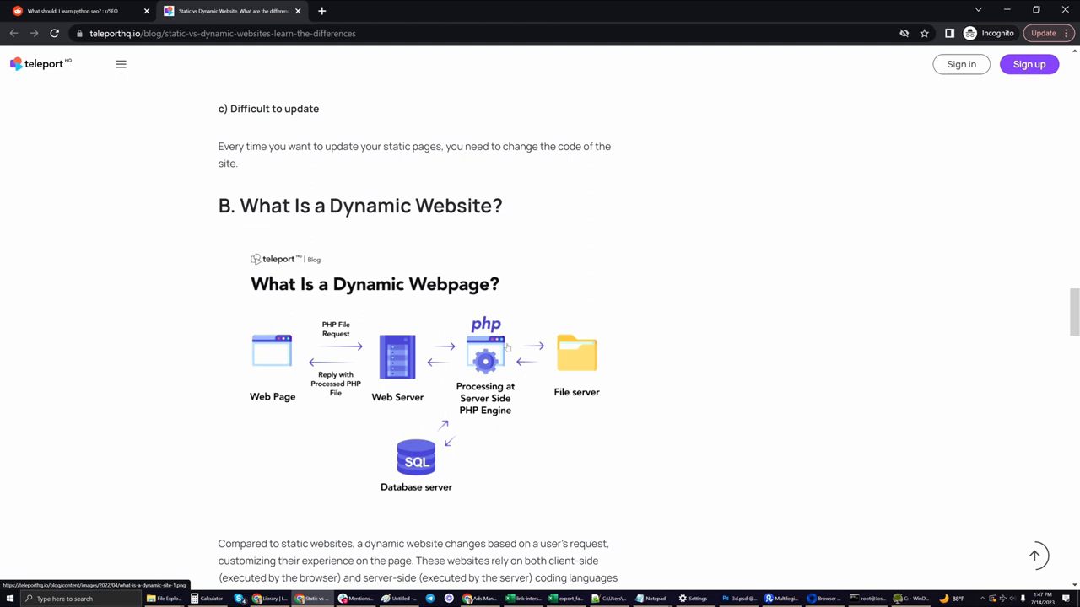
{"action": "mouse_move", "coordinate": [392, 362]}
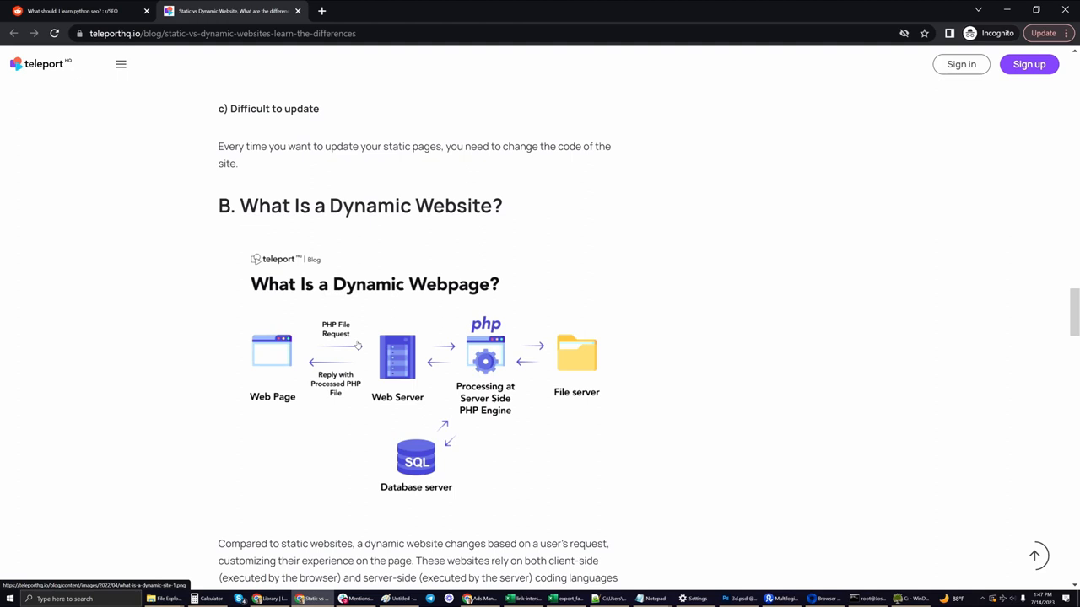
{"action": "mouse_move", "coordinate": [503, 363]}
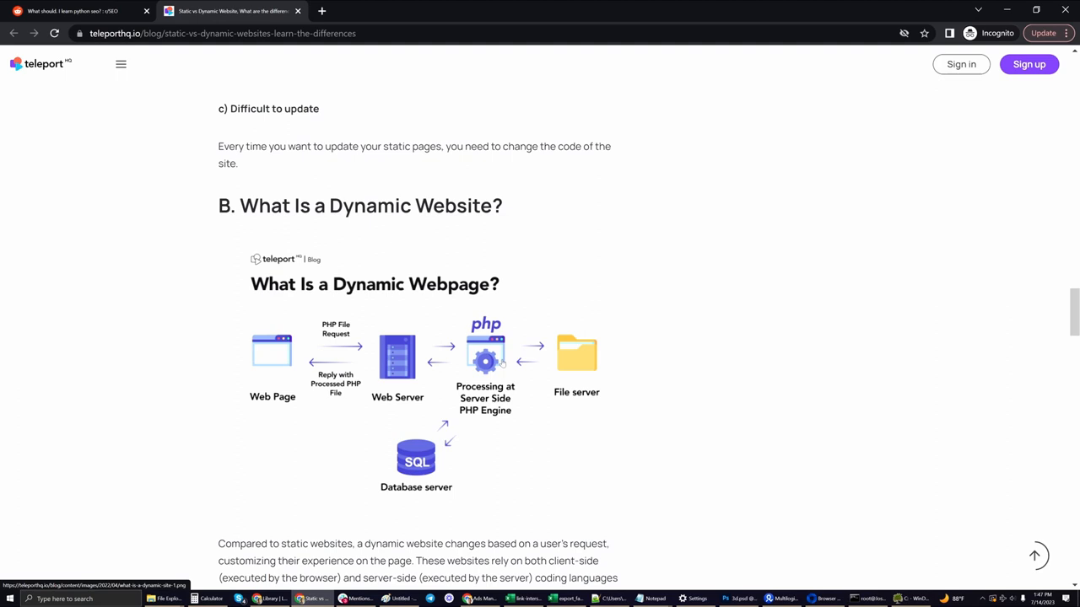
{"action": "mouse_move", "coordinate": [503, 364]}
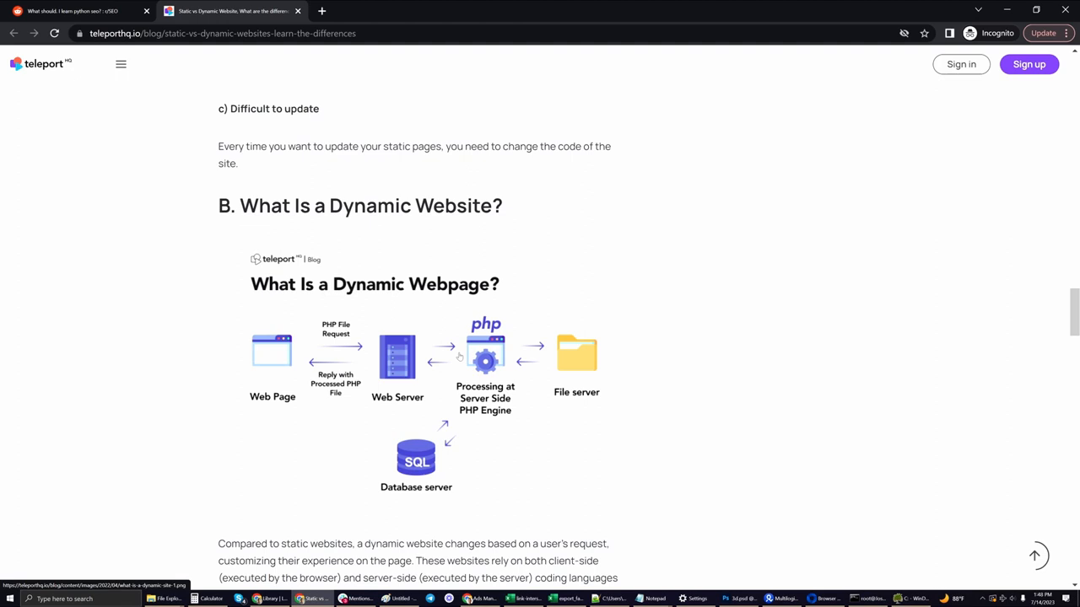
{"action": "mouse_move", "coordinate": [476, 341]}
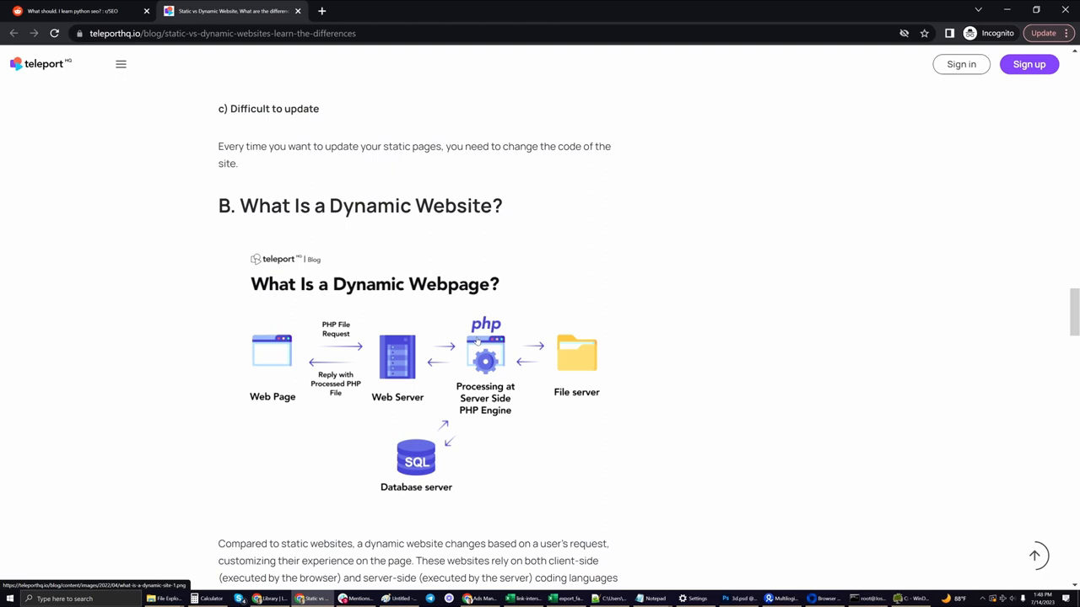